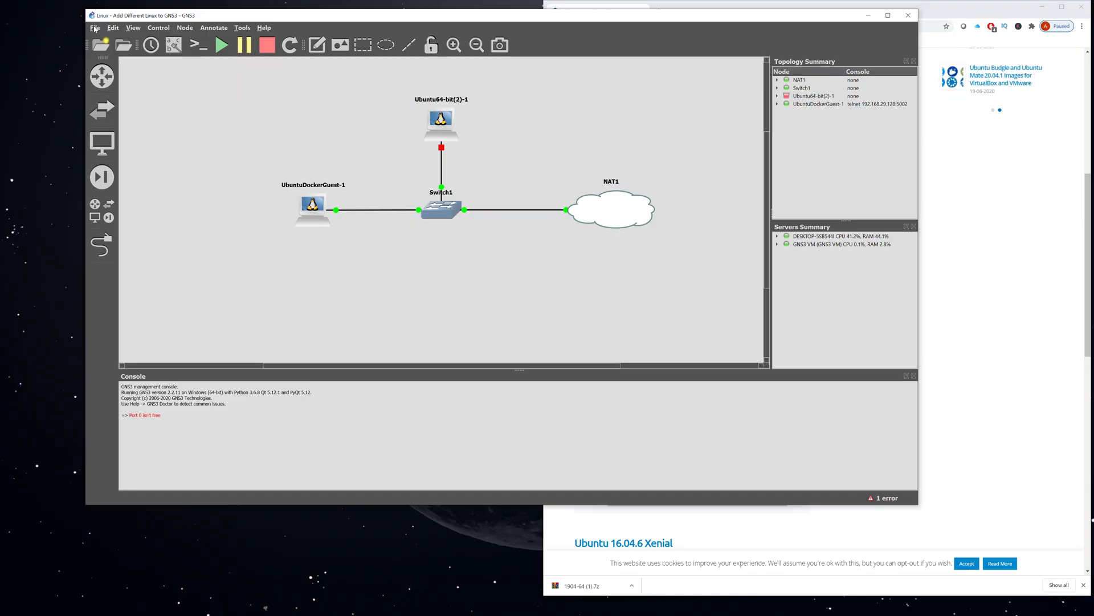
- Start a new template from the File menu
click(94, 27)
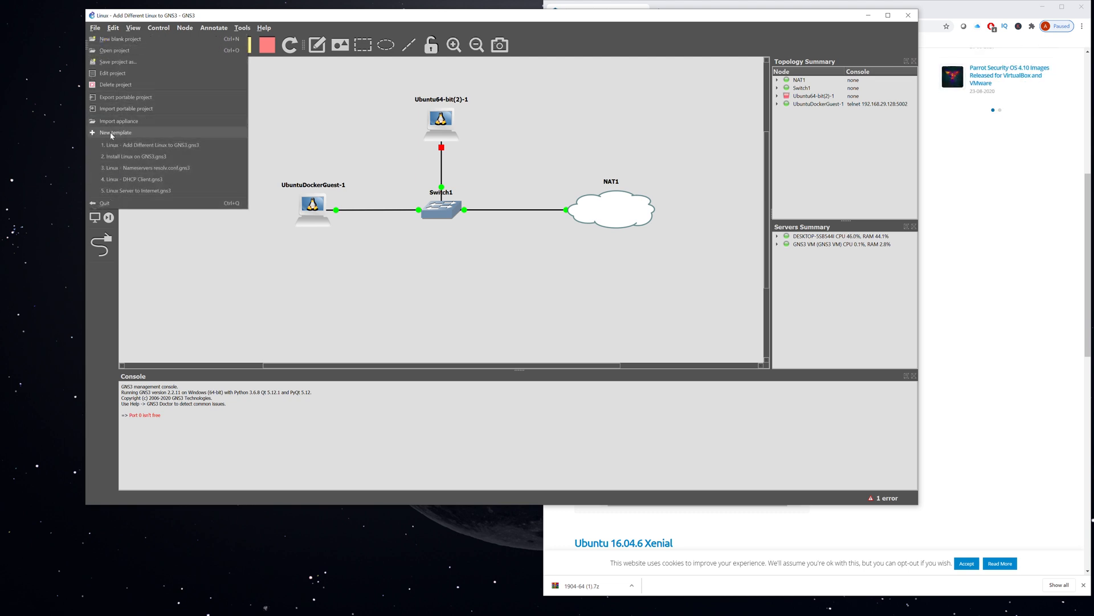
click(114, 131)
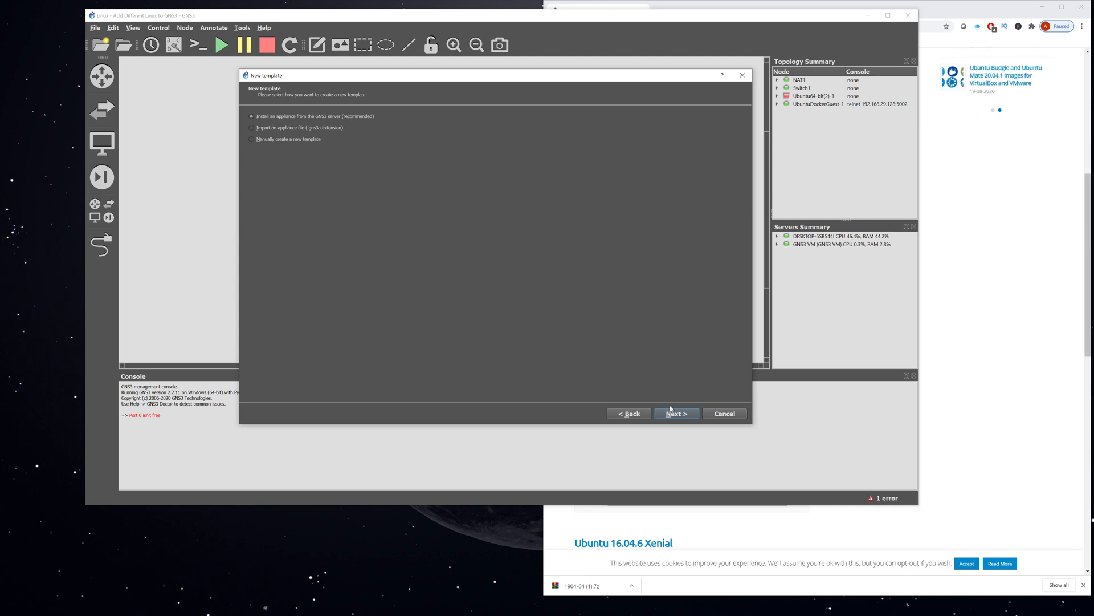
- Install from the GNS3 server, choosing Ubuntu Desktop Guest under Guests
click(675, 413)
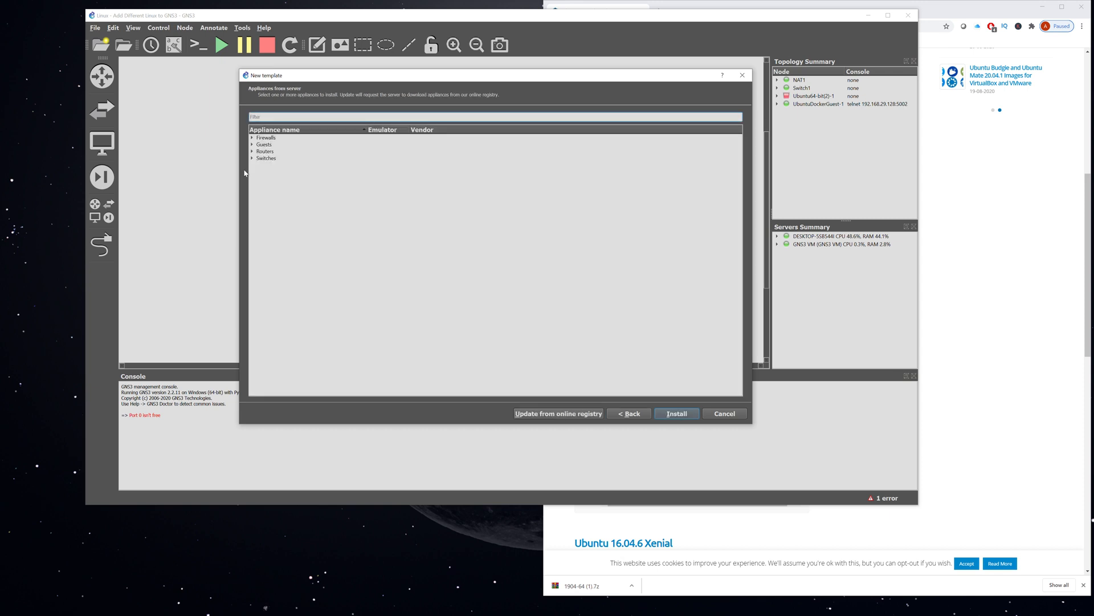
click(252, 145)
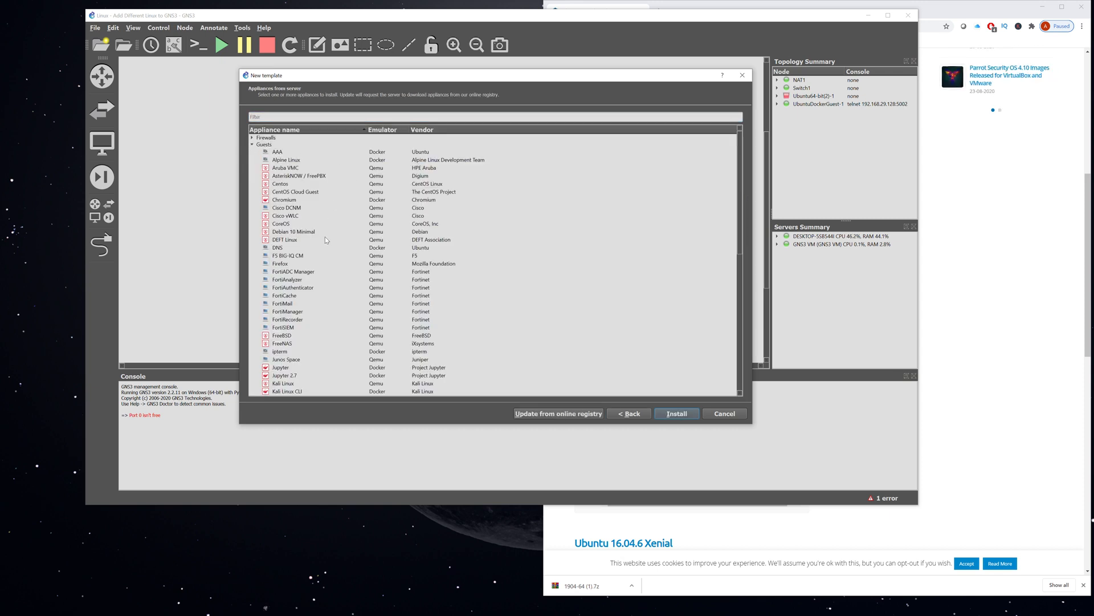
scroll(down, 3)
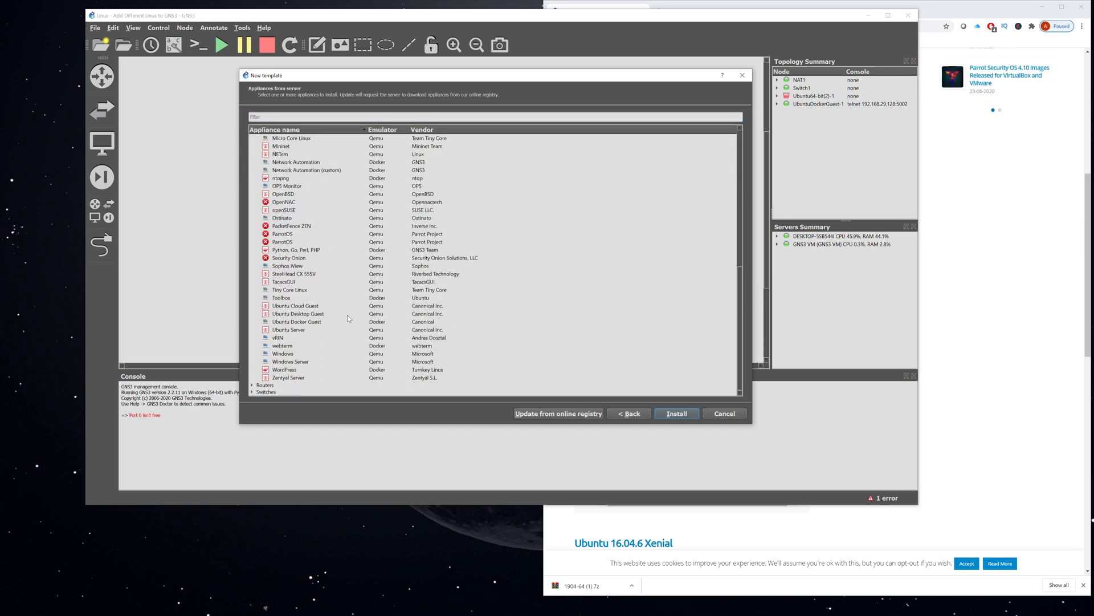
click(297, 313)
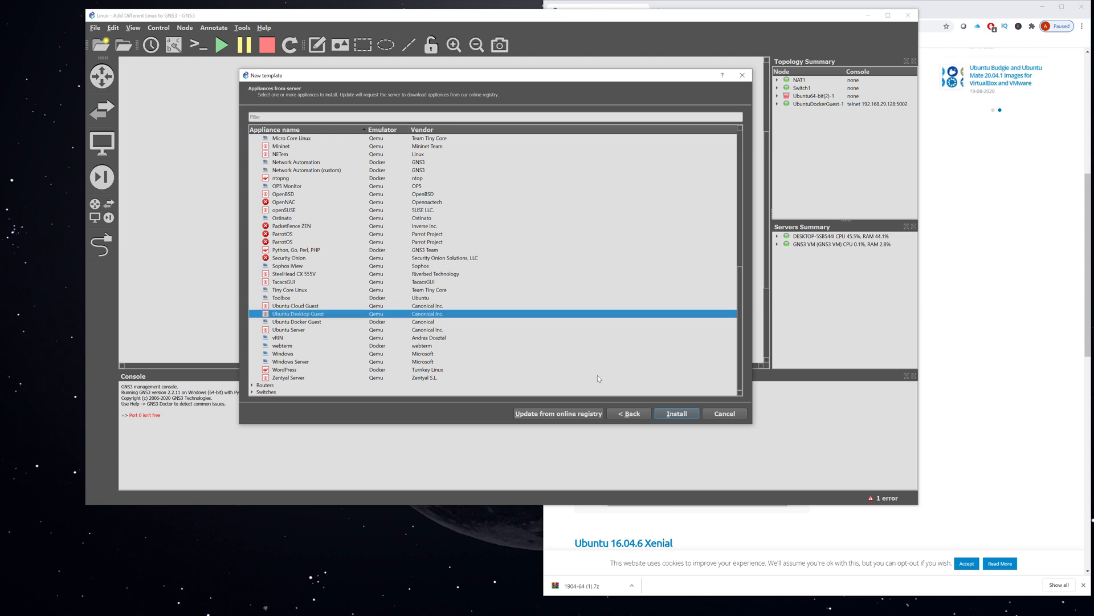
click(675, 414)
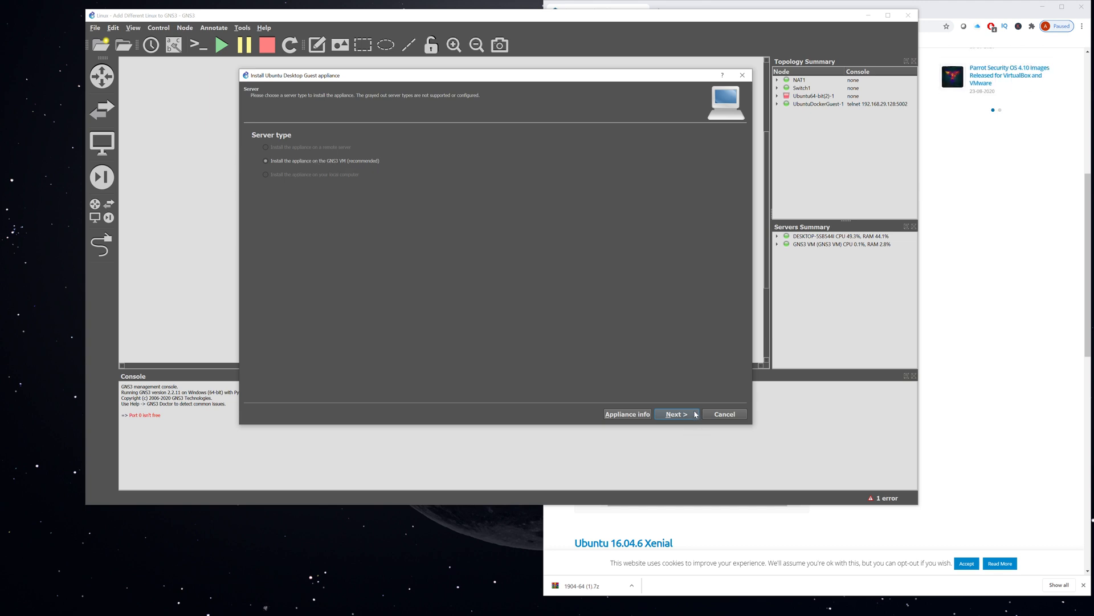
- Install on the GNS3 VM with the default Qemu binary and request the Ubuntu 19.04 (64bit).vmdk download
click(675, 413)
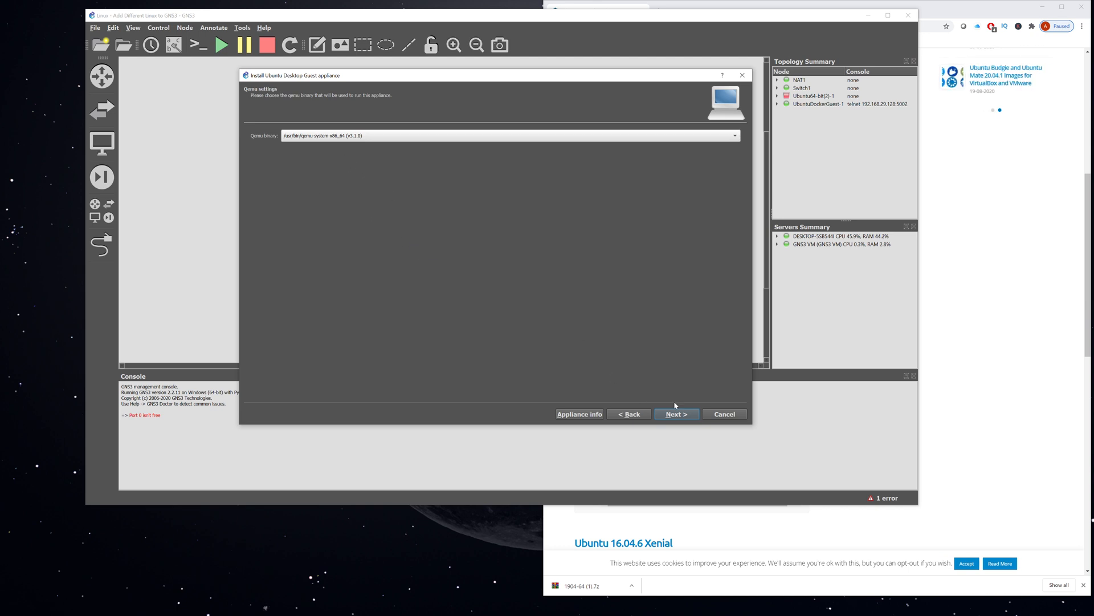
click(675, 413)
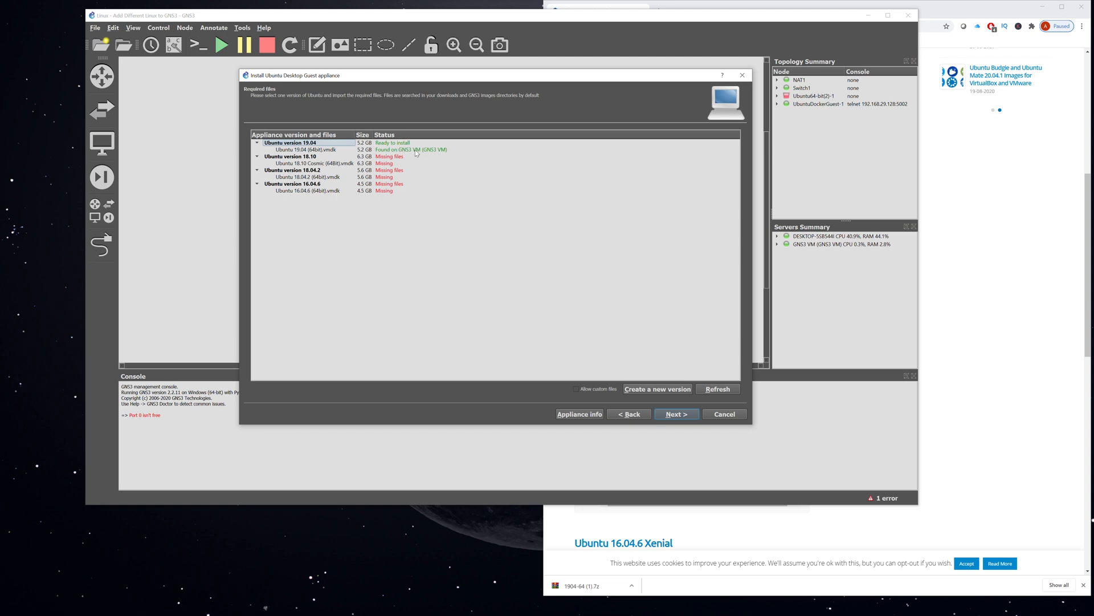
click(307, 149)
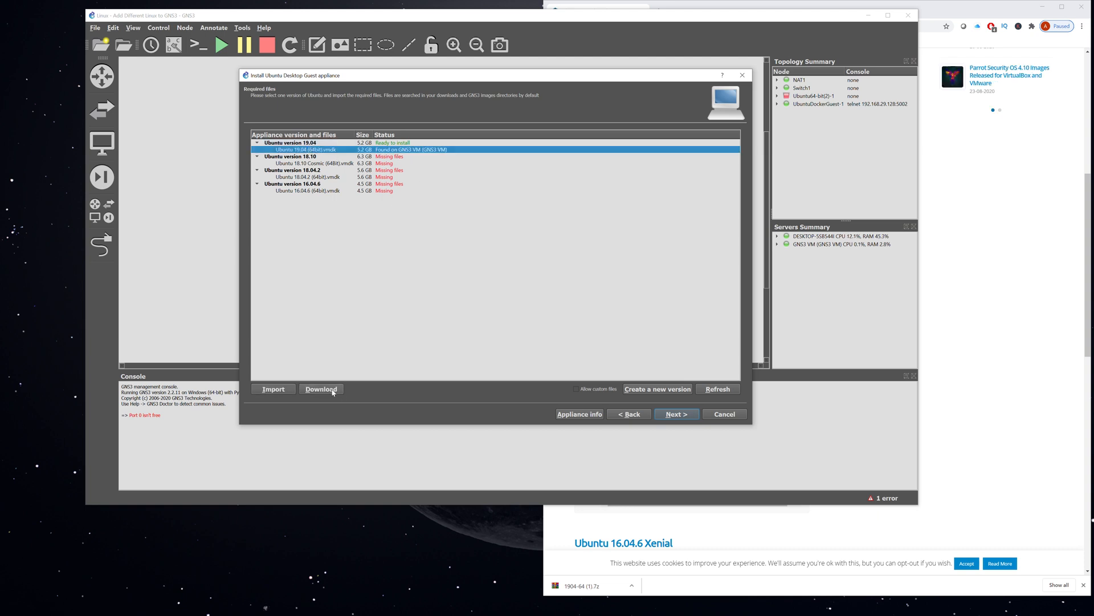
click(320, 389)
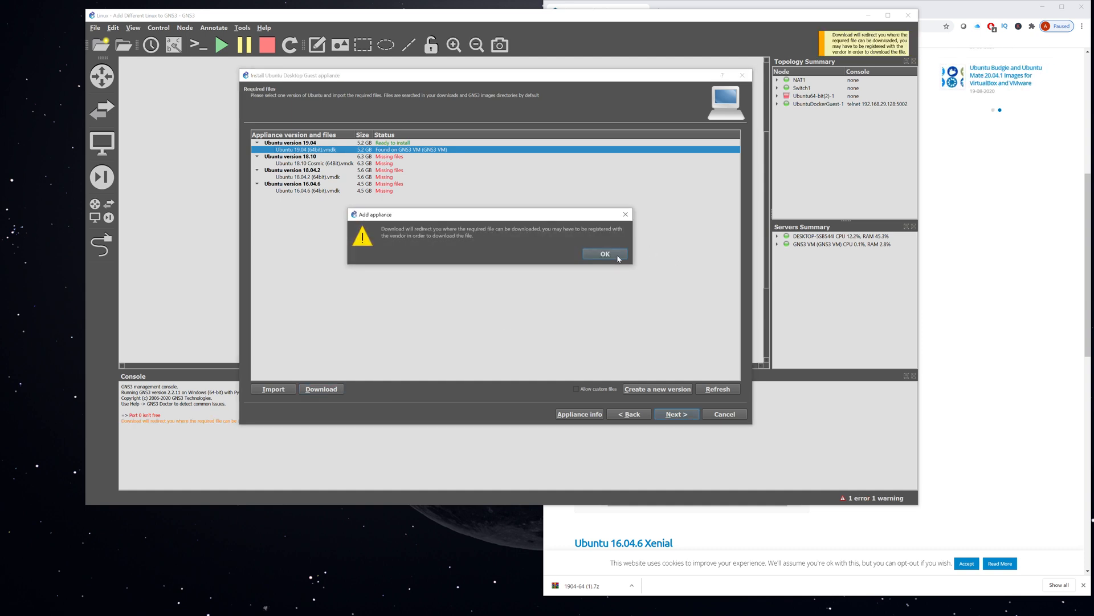
- Acknowledge the download notice to open the osboxes Ubuntu images page
click(604, 253)
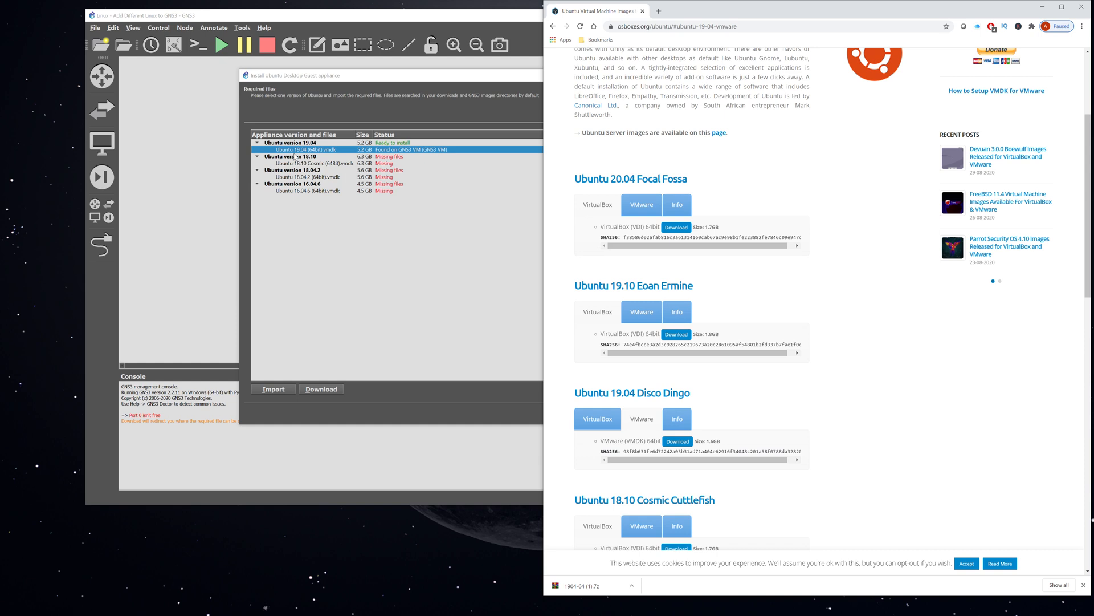
mouse_move(778, 423)
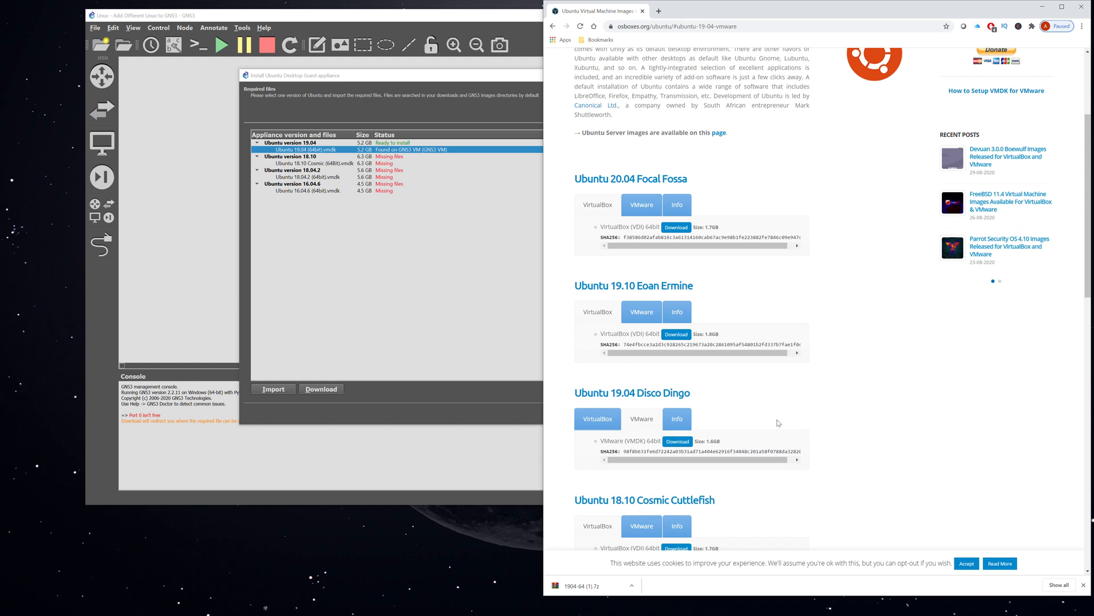
mouse_move(642, 417)
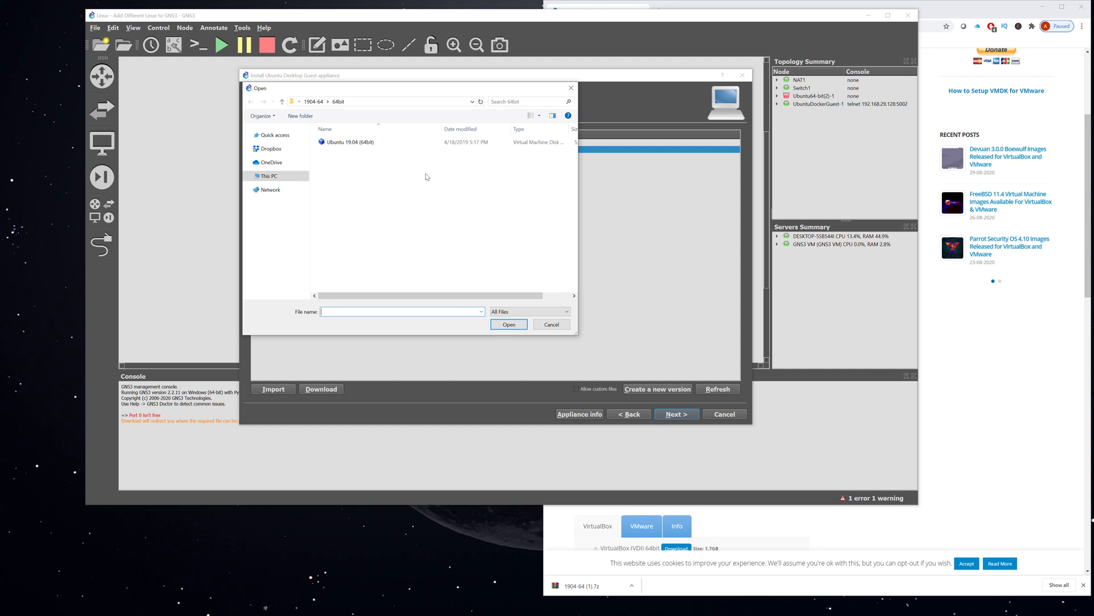
- Pick the Ubuntu 19.04 (64bit) image, close the file window and proceed with version 19.04
click(348, 142)
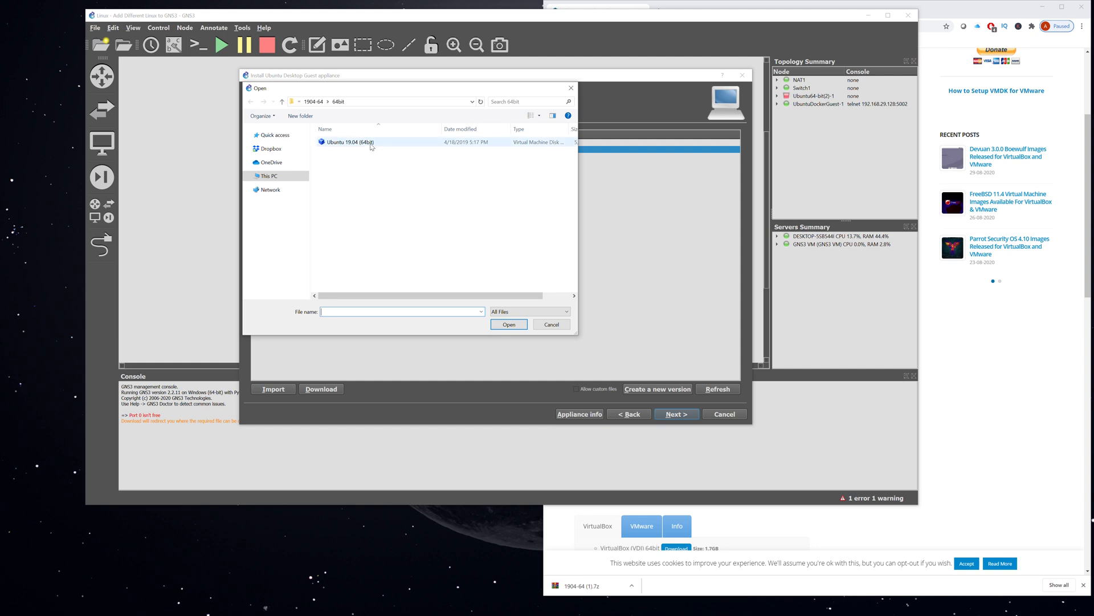
click(349, 142)
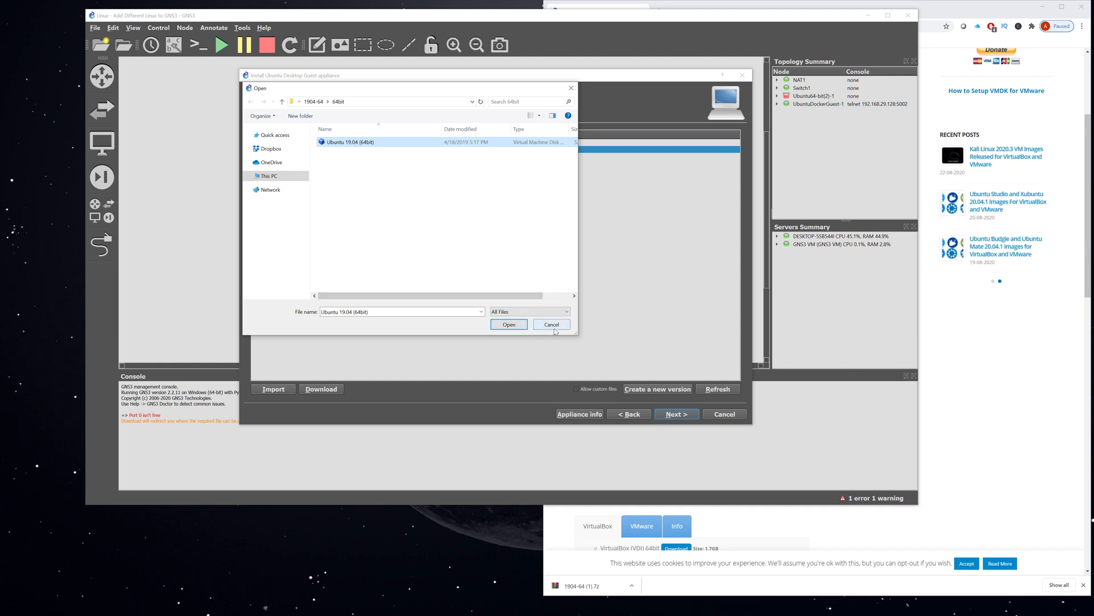
click(509, 324)
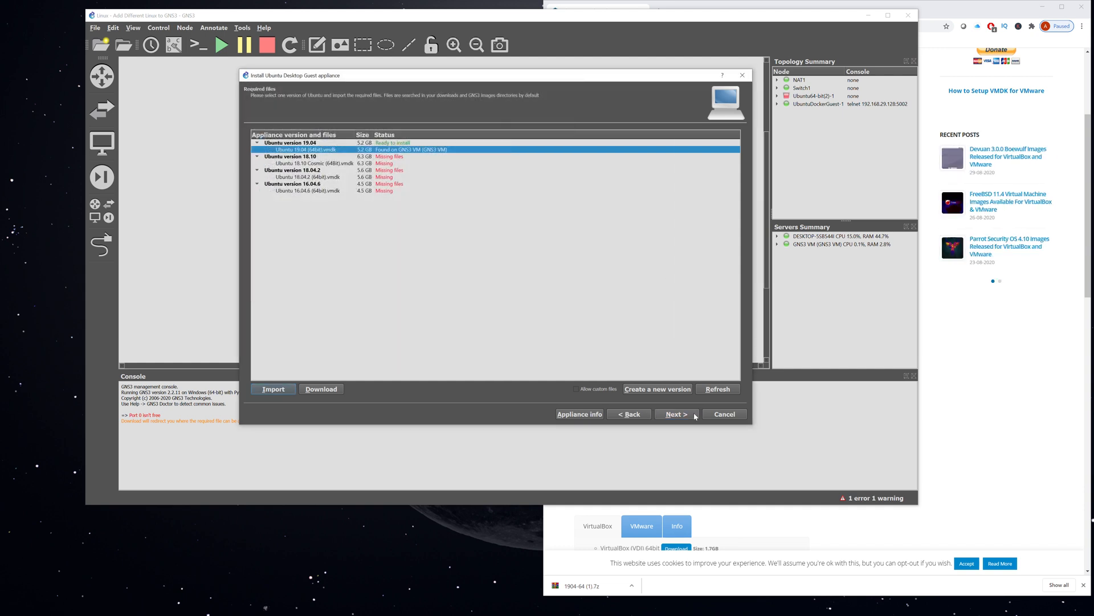
click(675, 414)
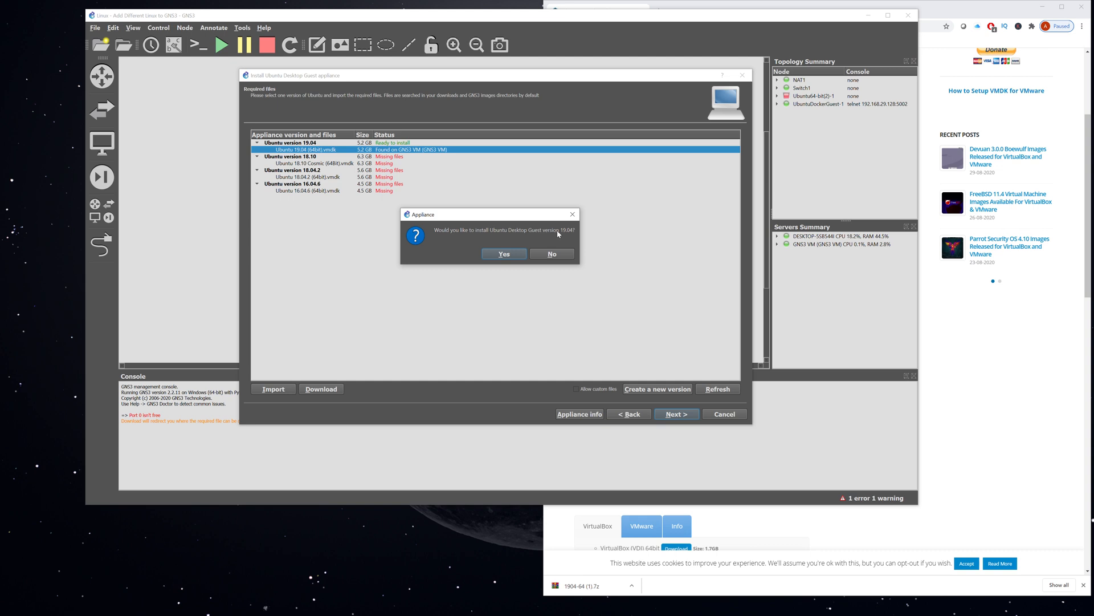
- Confirm and finish installing Ubuntu Desktop Guest 19.04, then acknowledge the created template
click(504, 253)
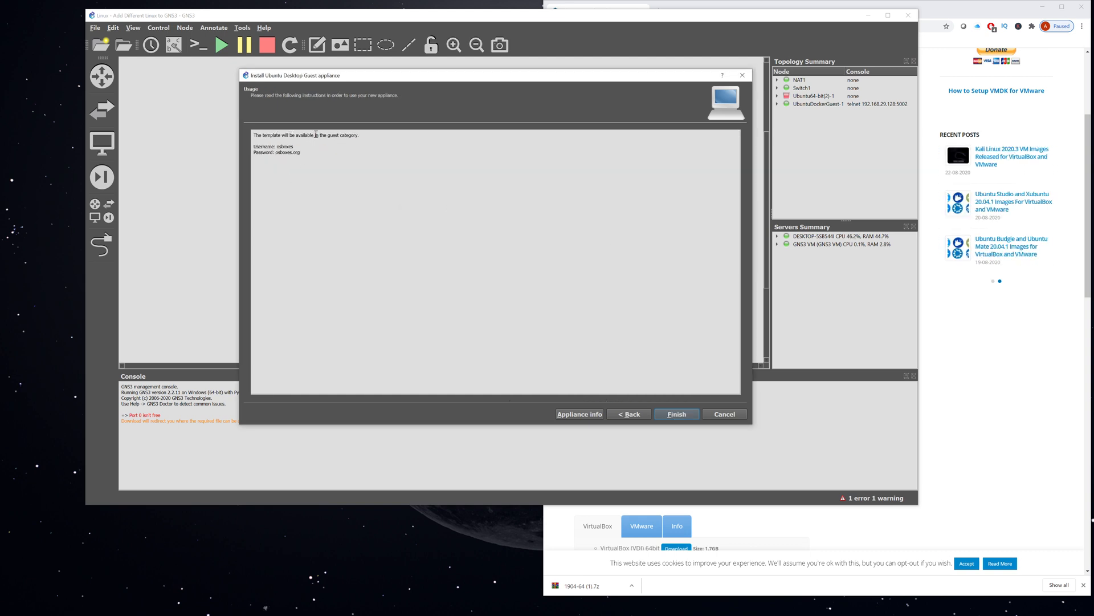
click(674, 414)
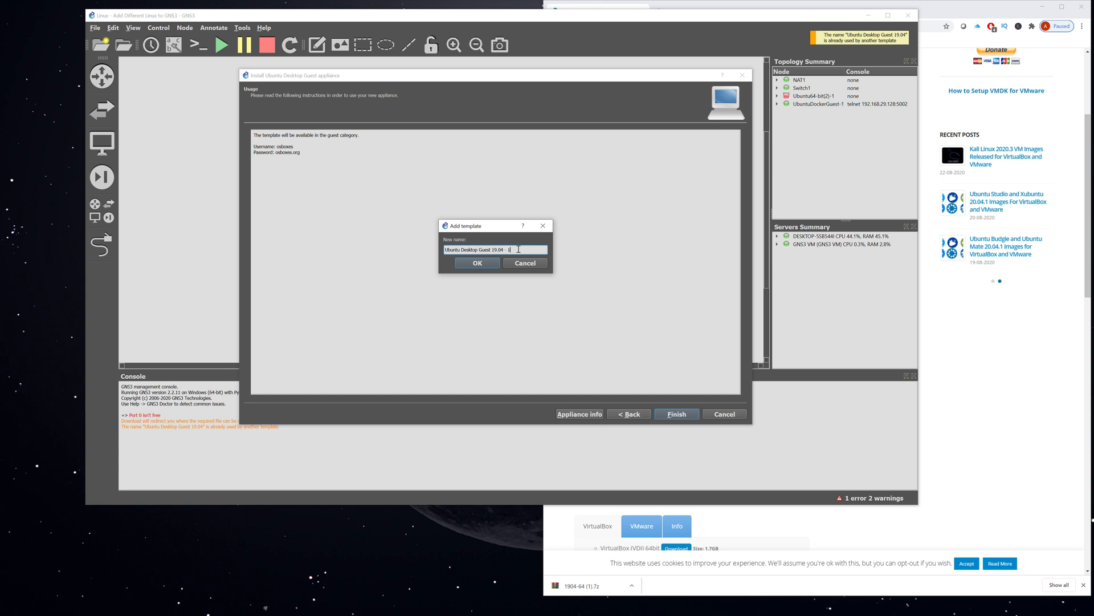
click(476, 263)
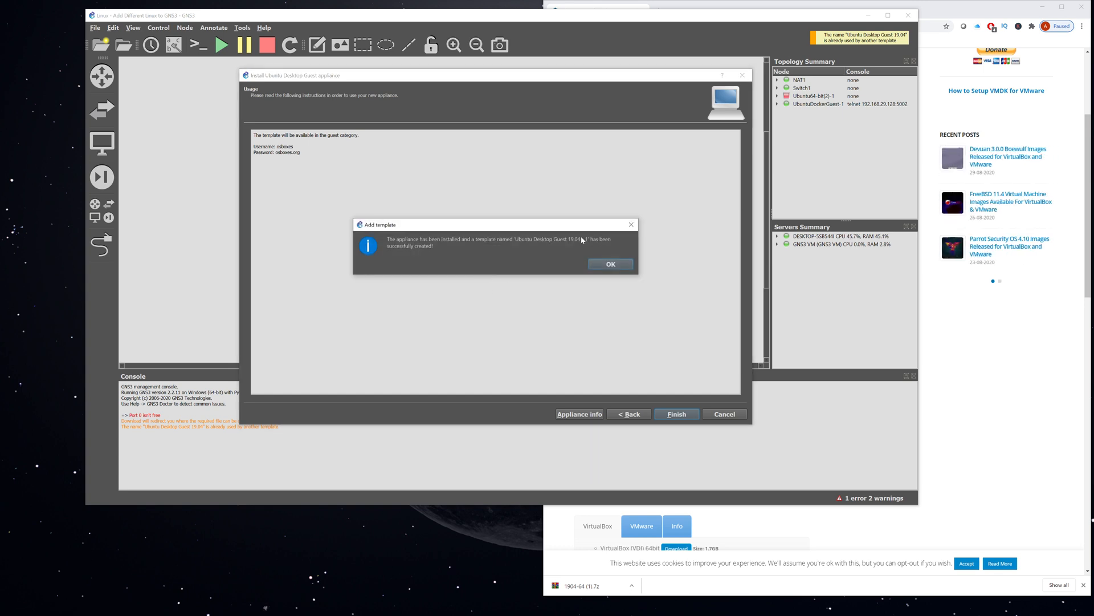
click(610, 264)
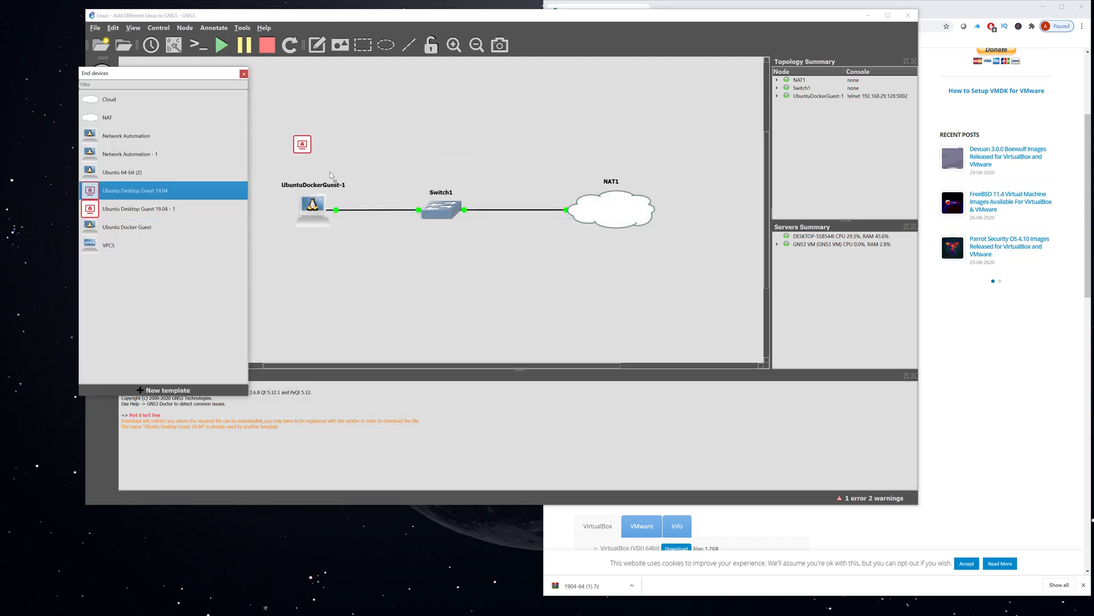
- Place an Ubuntu Desktop Guest 19.04 node, link it to Switch1 and start it
drag(302, 144, 473, 164)
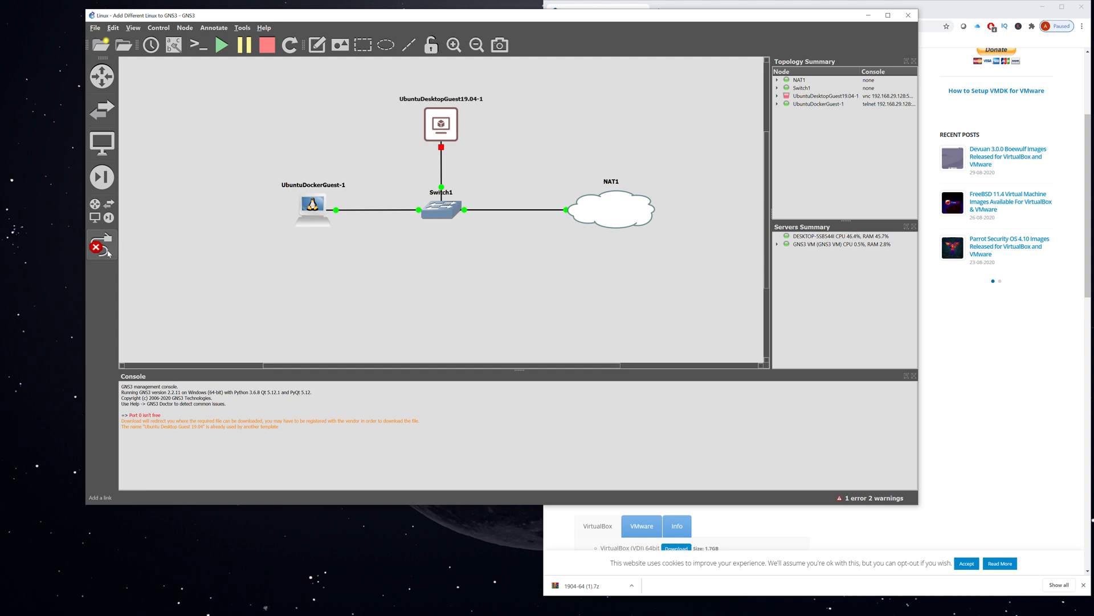
right_click(441, 124)
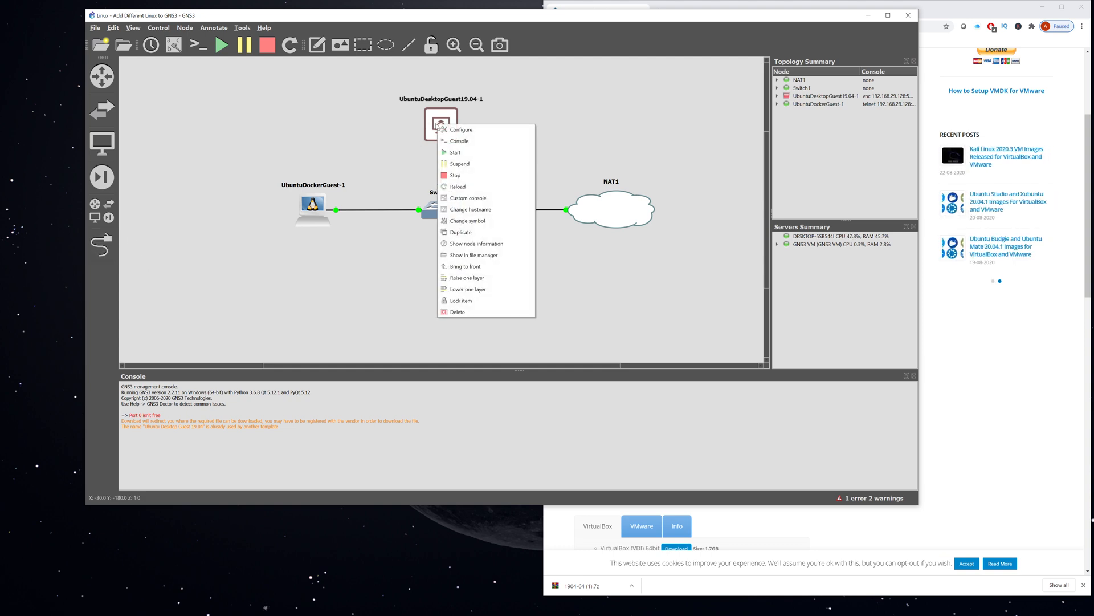
mouse_move(454, 152)
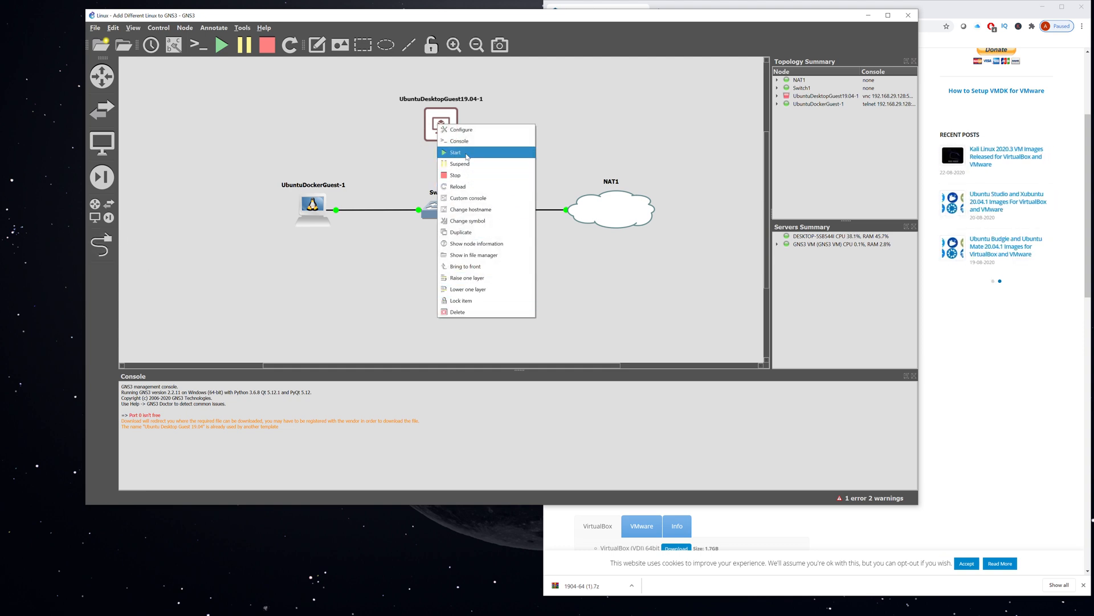
click(454, 152)
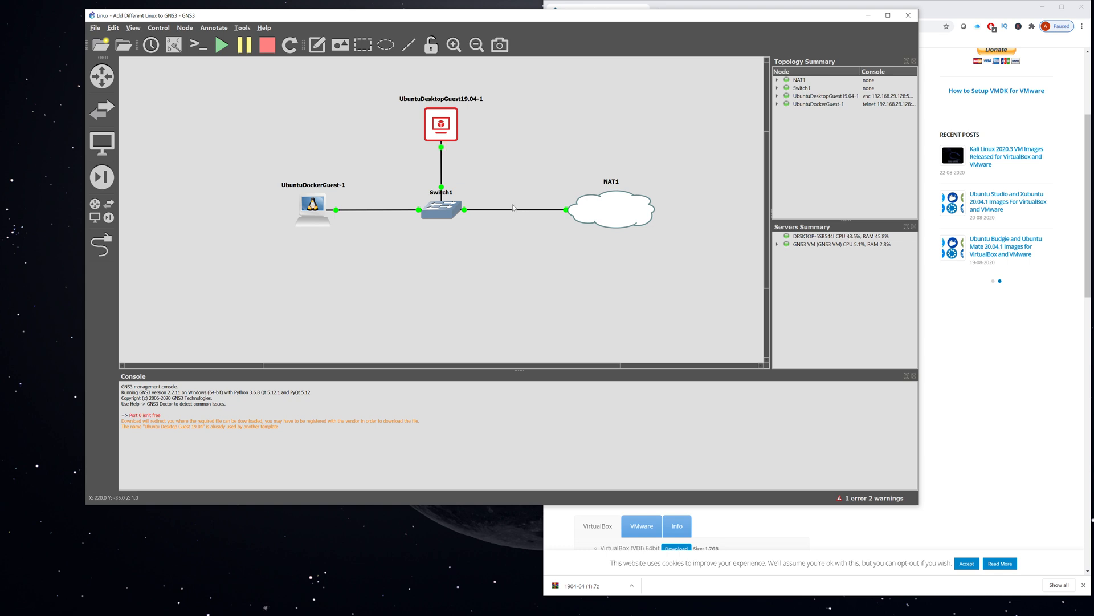
click(440, 125)
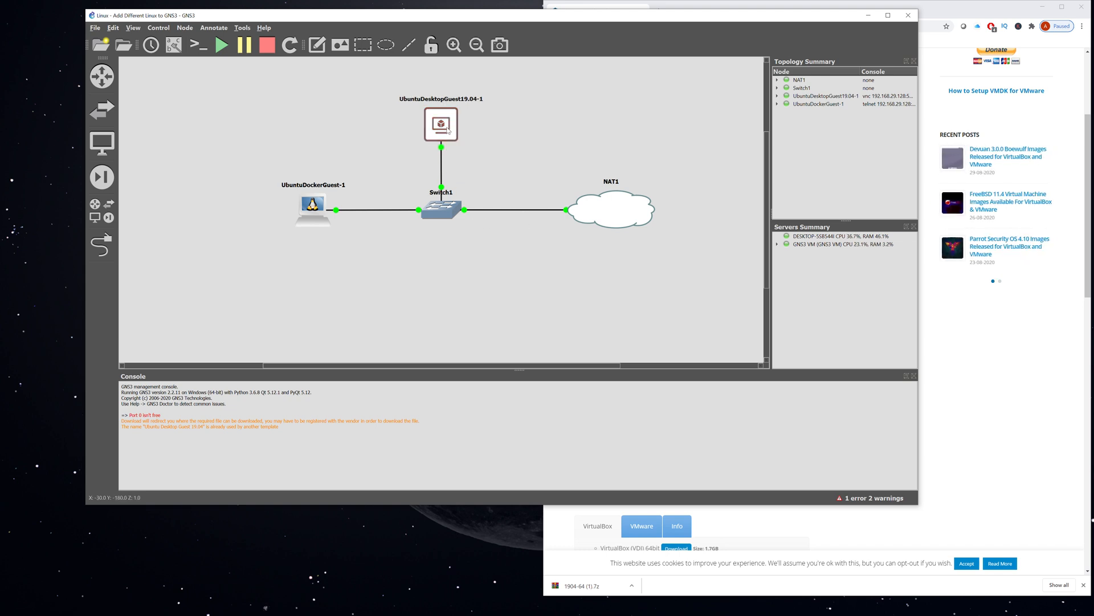
right_click(441, 124)
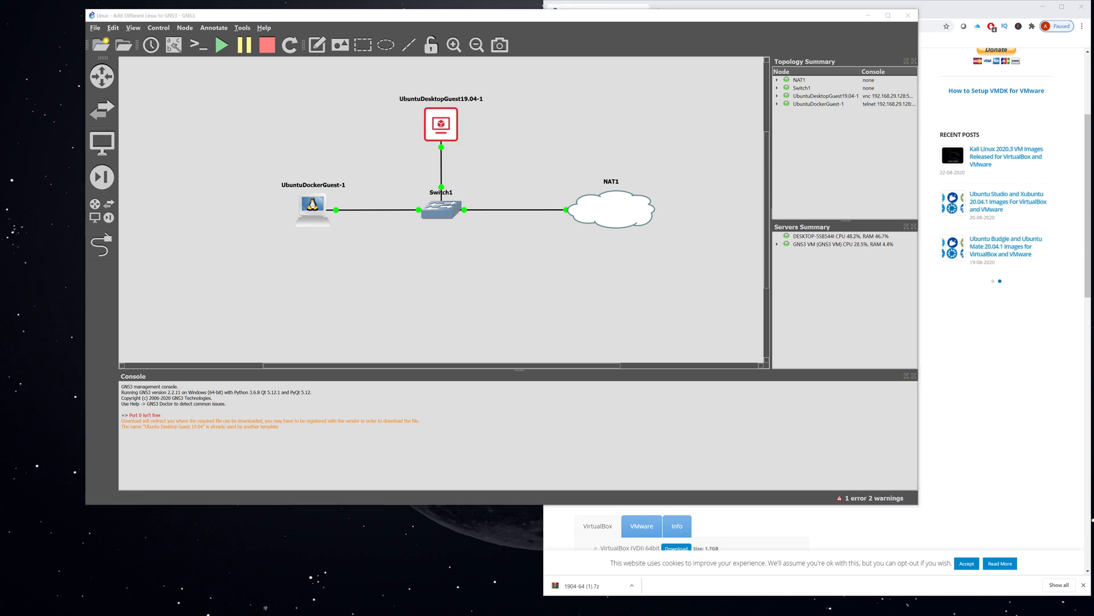
- Open the node's VNC console and log in as the osboxes.org user
double_click(440, 124)
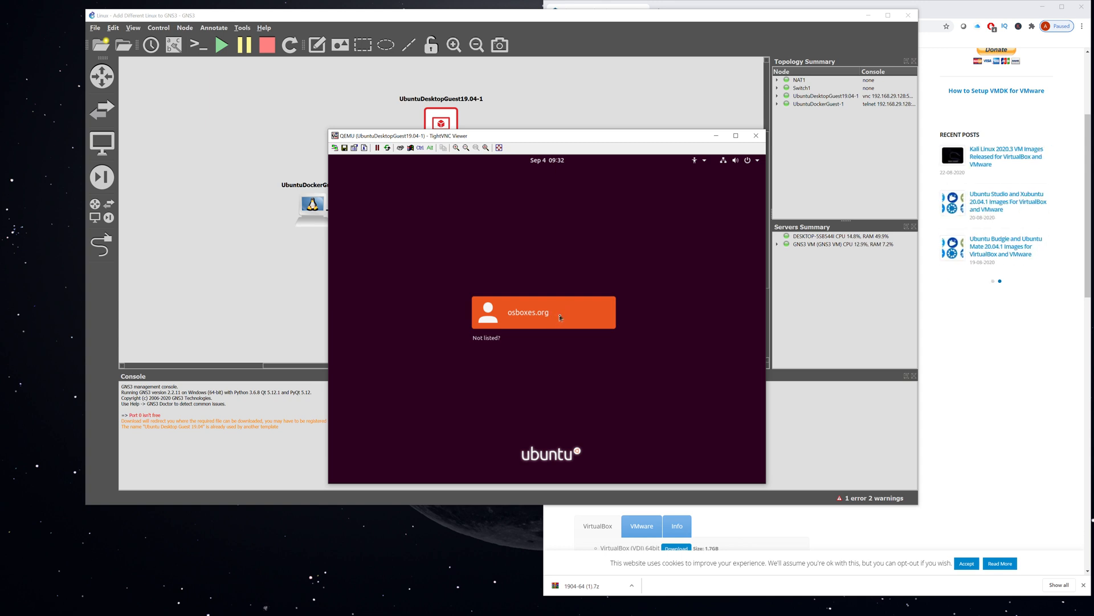
click(544, 312)
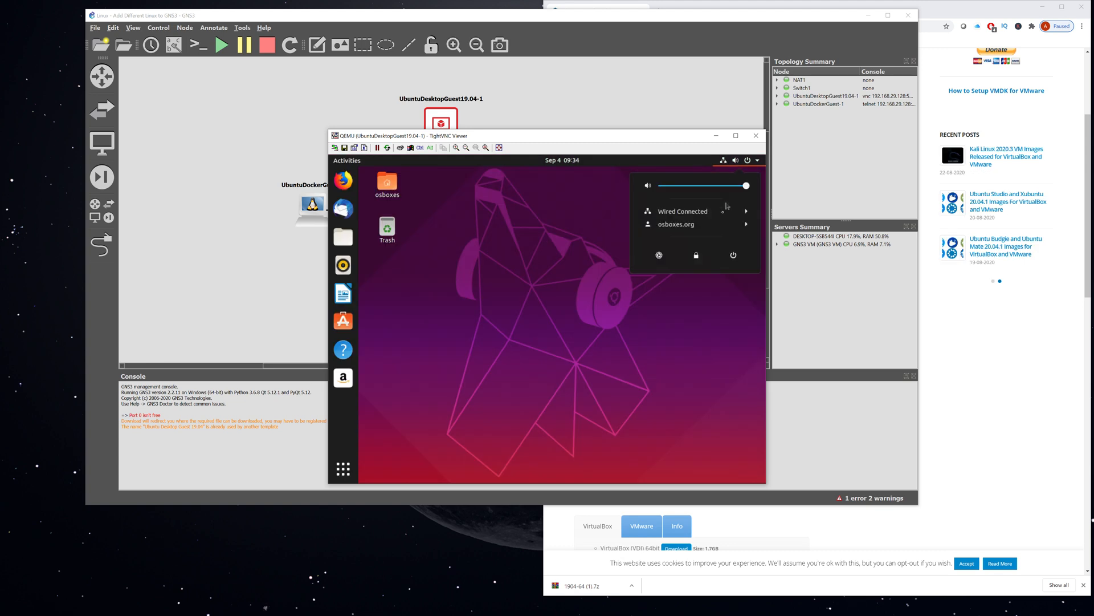
click(684, 211)
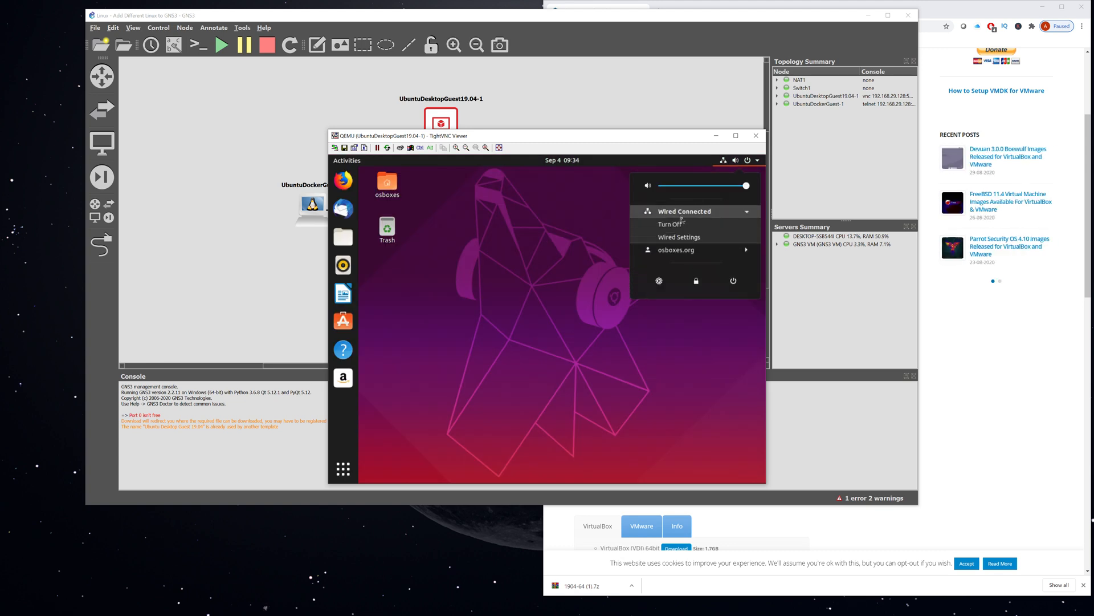
click(678, 236)
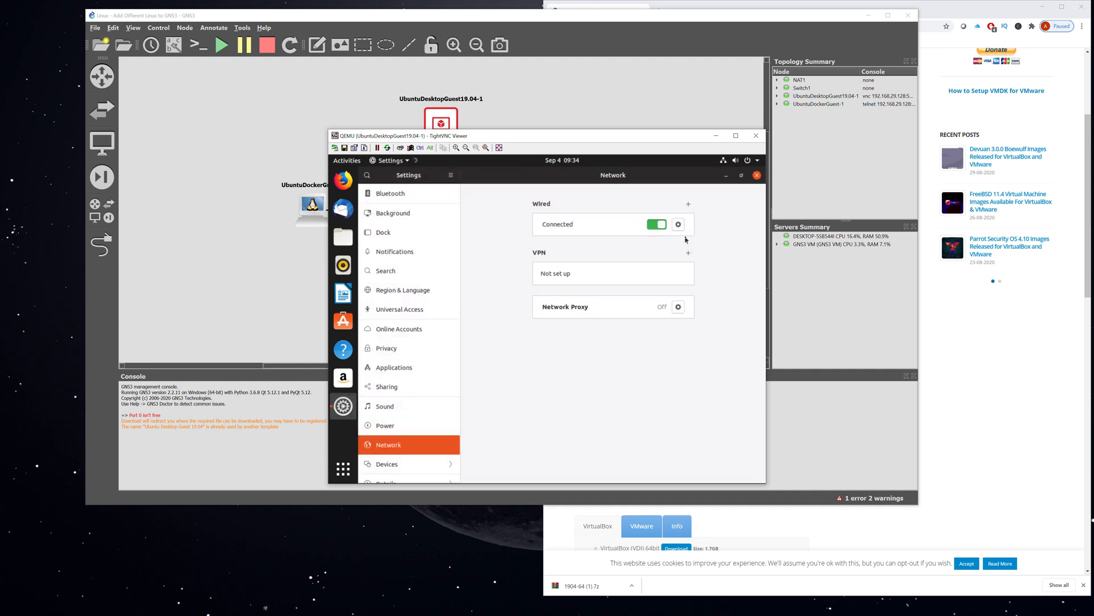
click(677, 224)
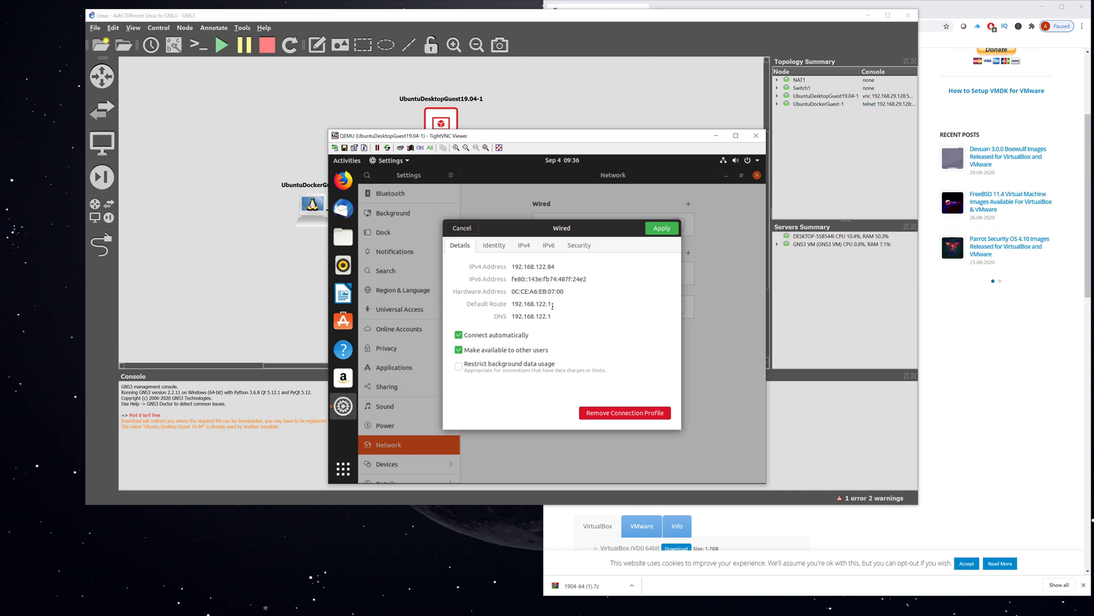
click(523, 246)
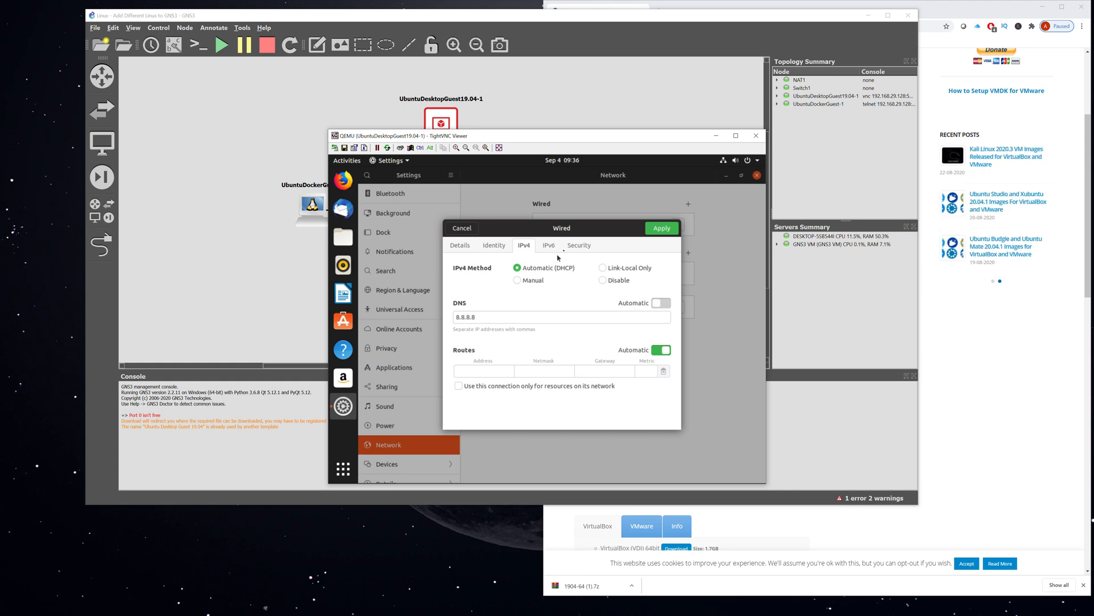
click(579, 245)
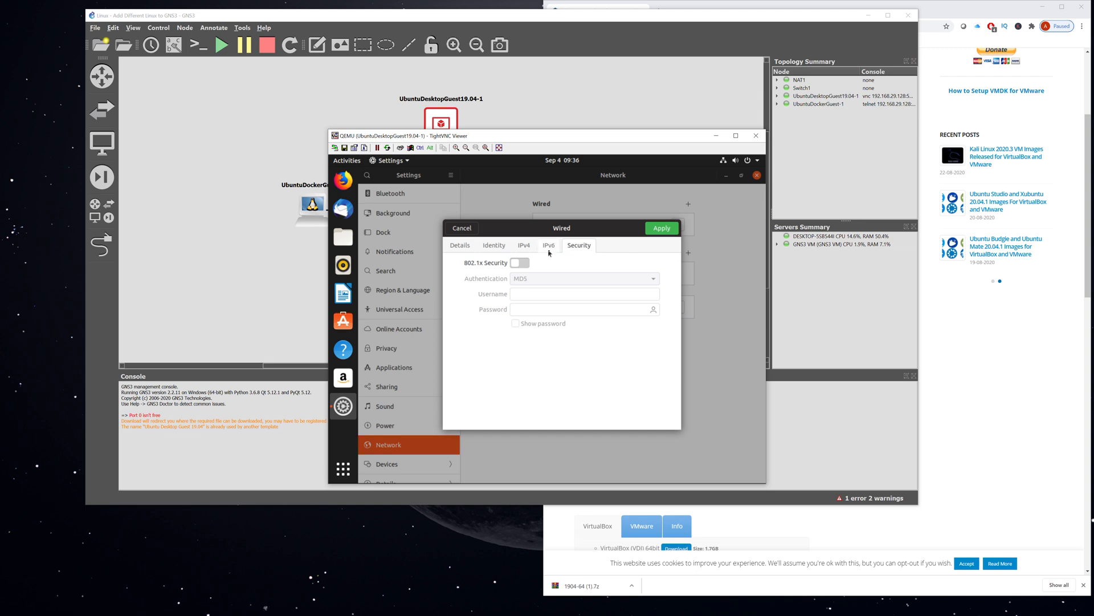
click(524, 245)
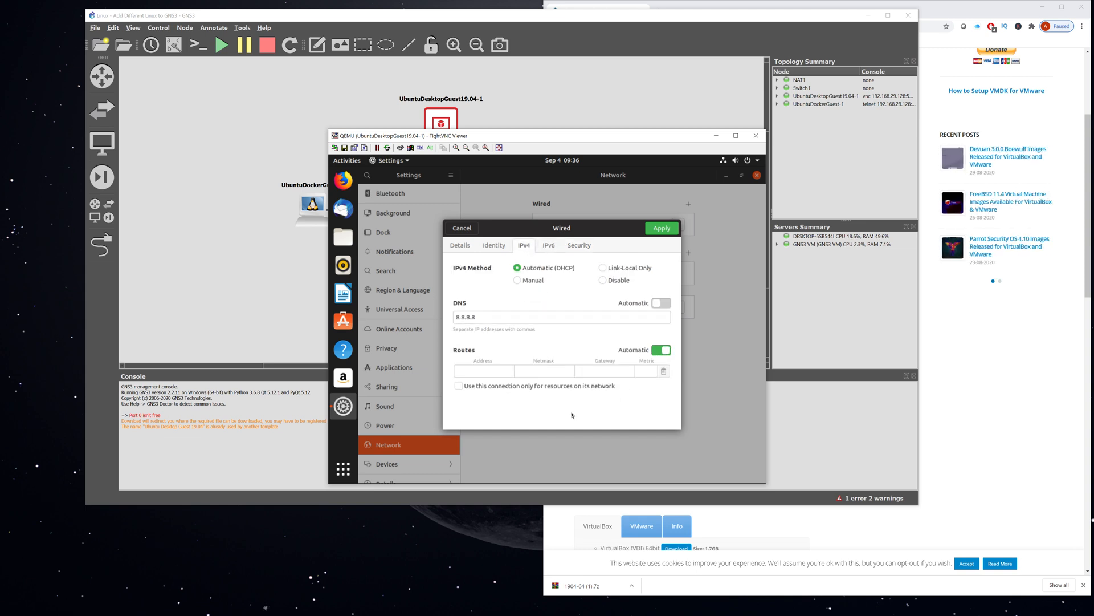
click(660, 227)
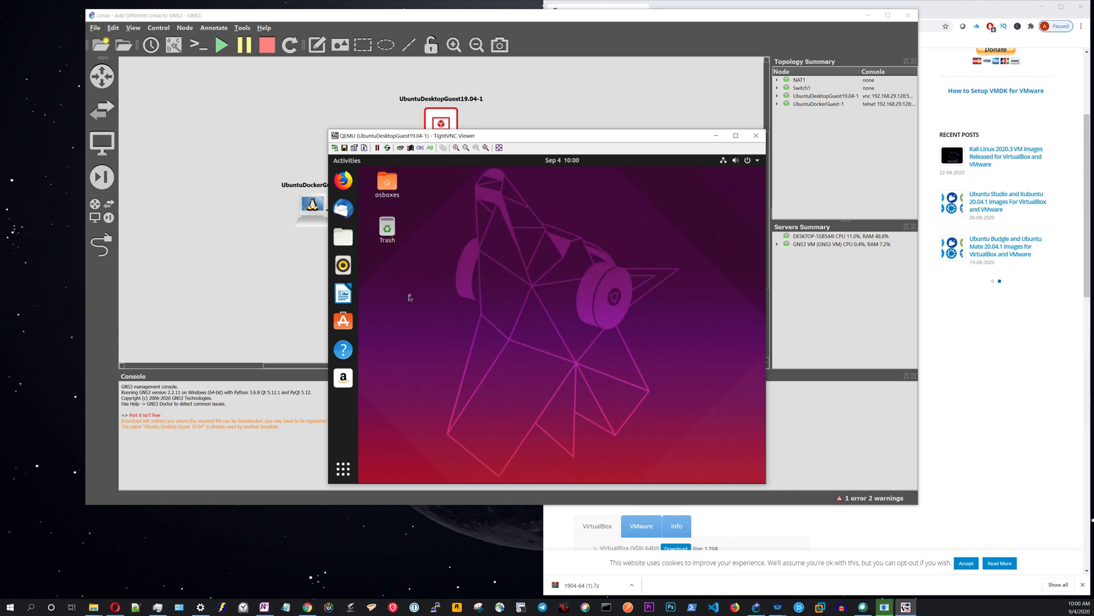
mouse_move(371, 479)
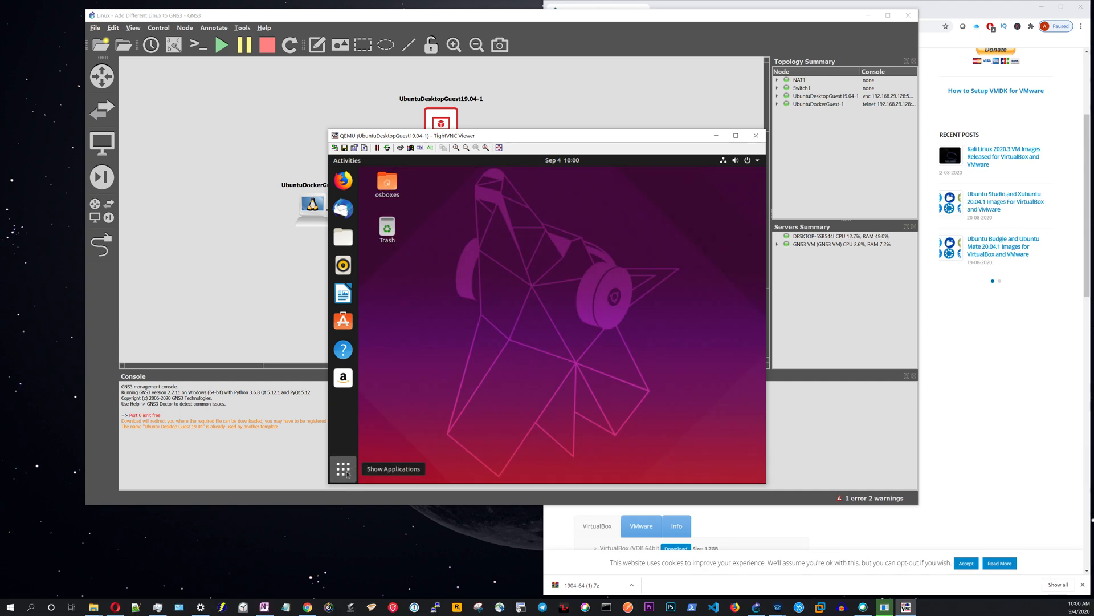
- Open a terminal and enter 'nano /etc/network/interfaces', then start a sudo version
click(343, 469)
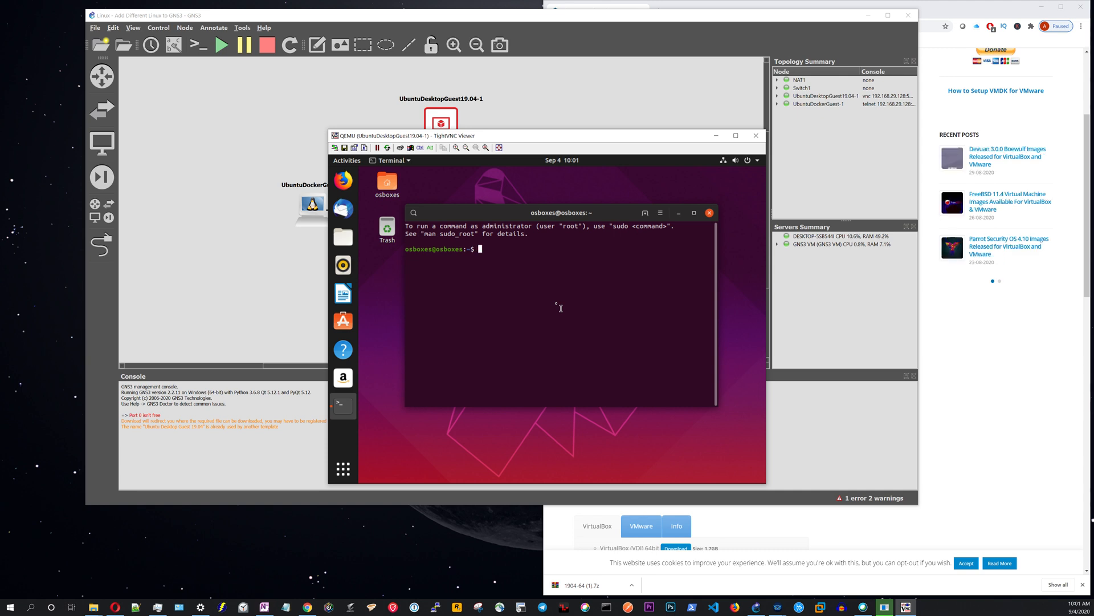
text(nano /etc/network/interfaces)
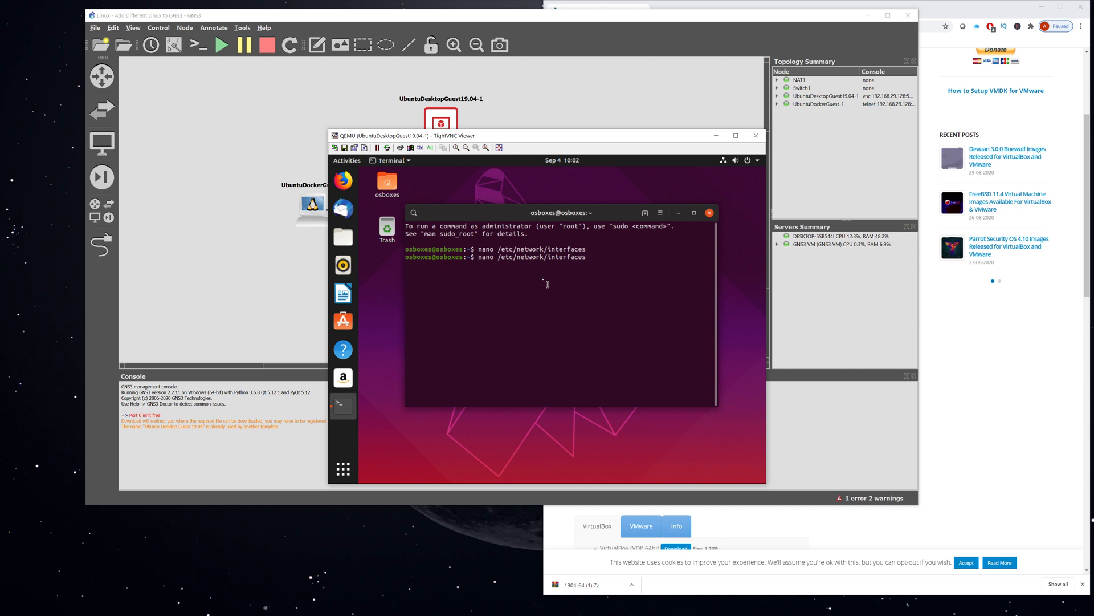
text(sudno)
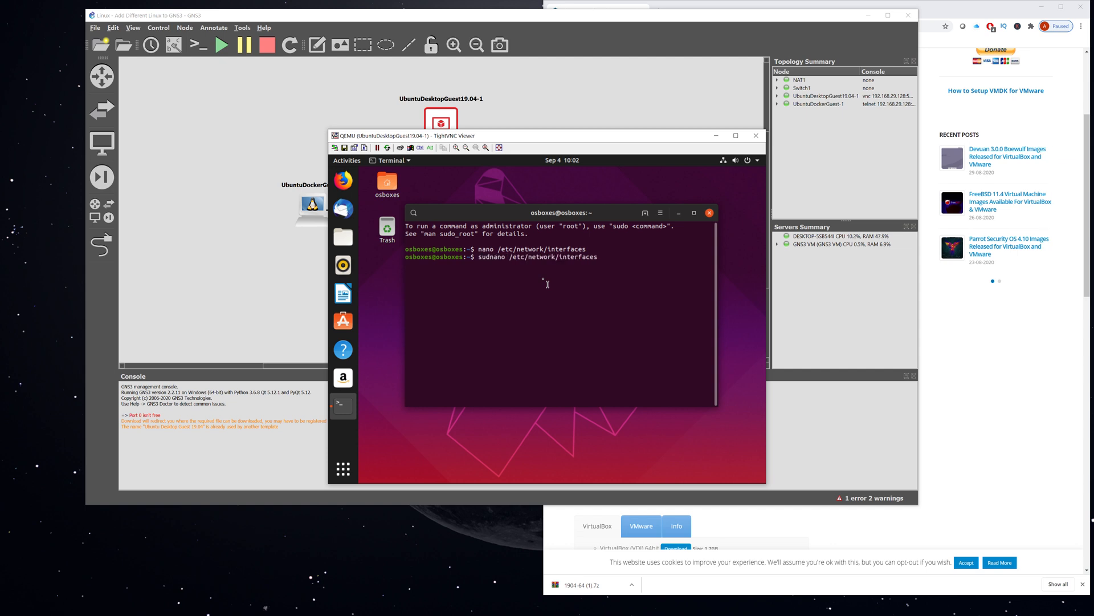